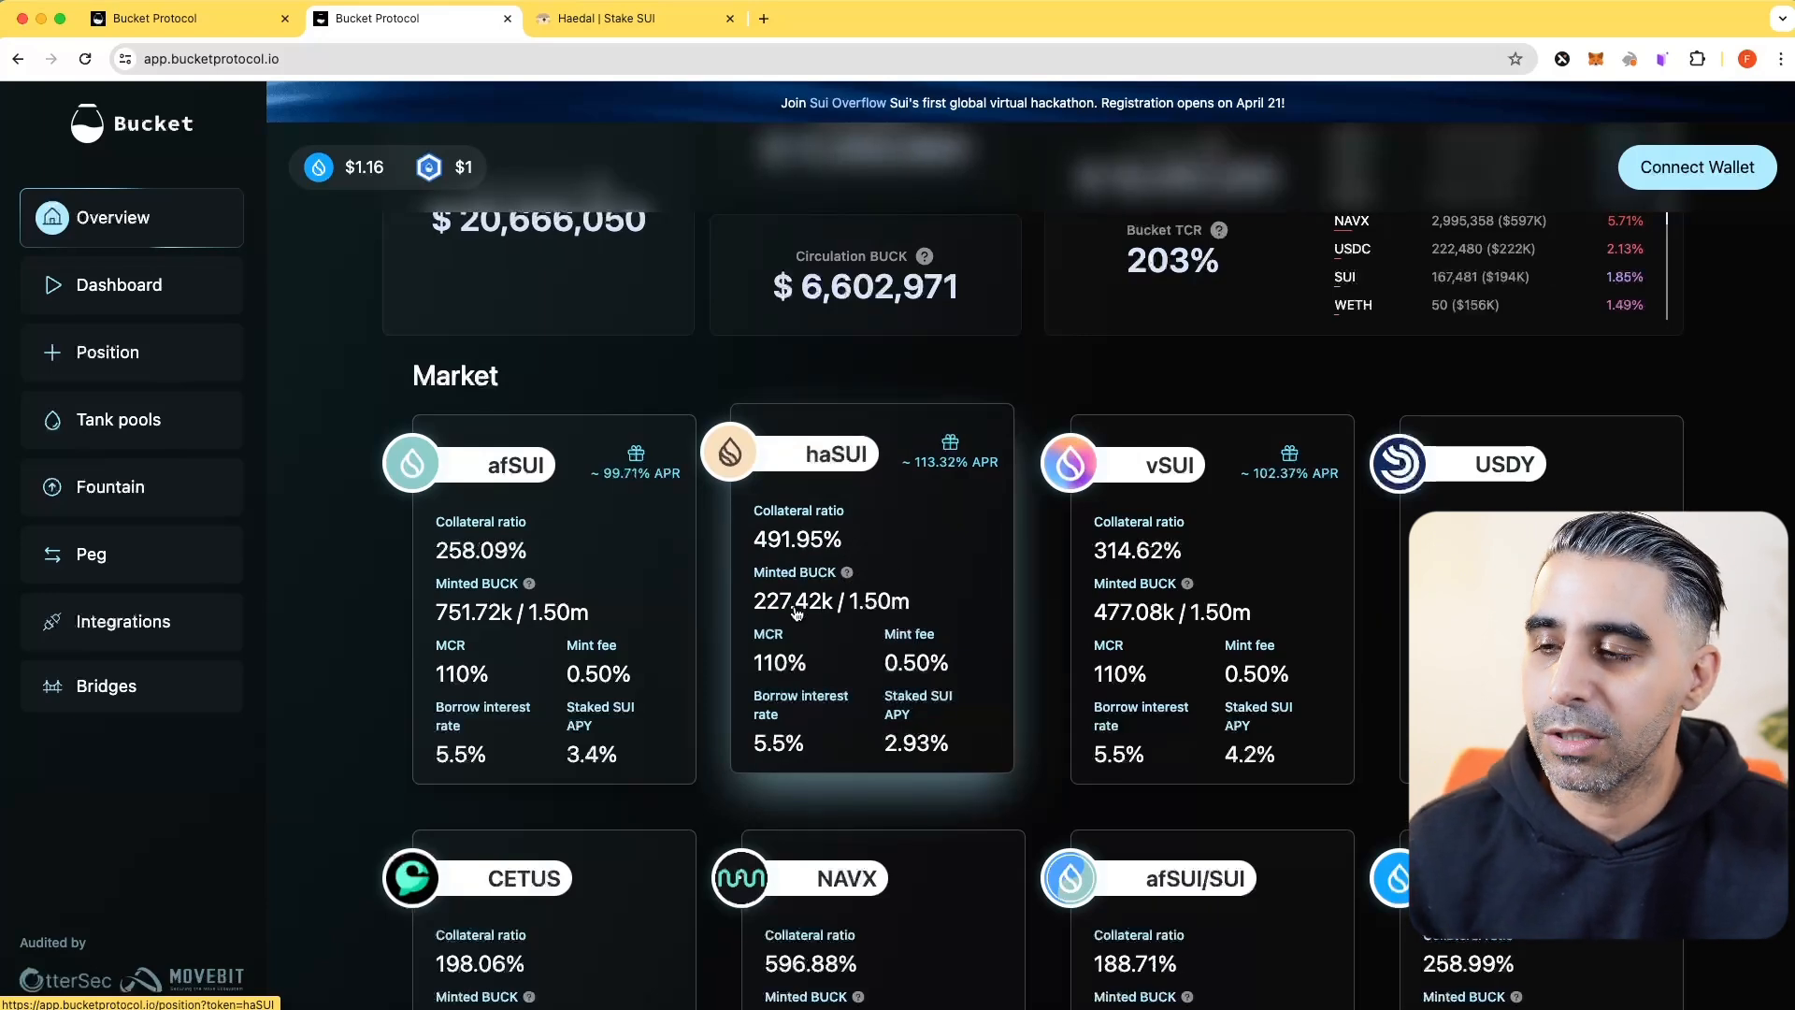
Step: Go to the haSUI Position page from the Overview market card
left_click(634, 18)
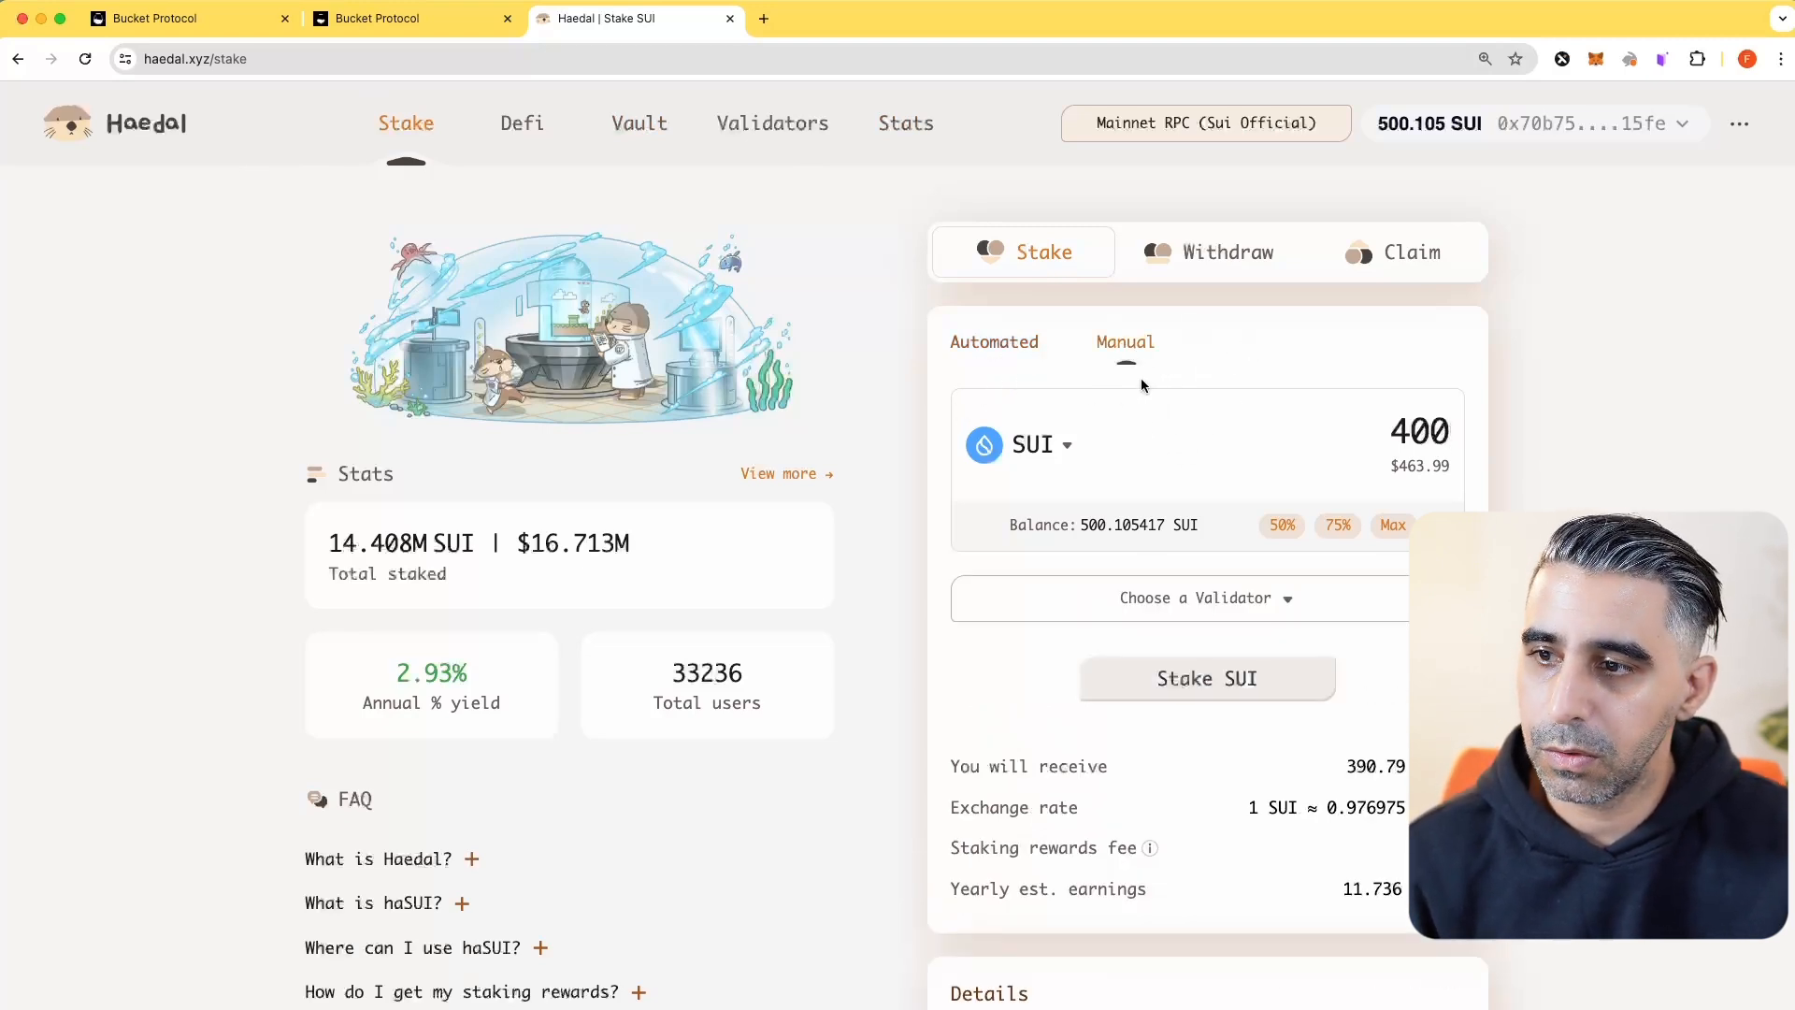
Step: Stake 400 SUI manually with a validator to receive about 390.79 haSUI
left_click(1207, 677)
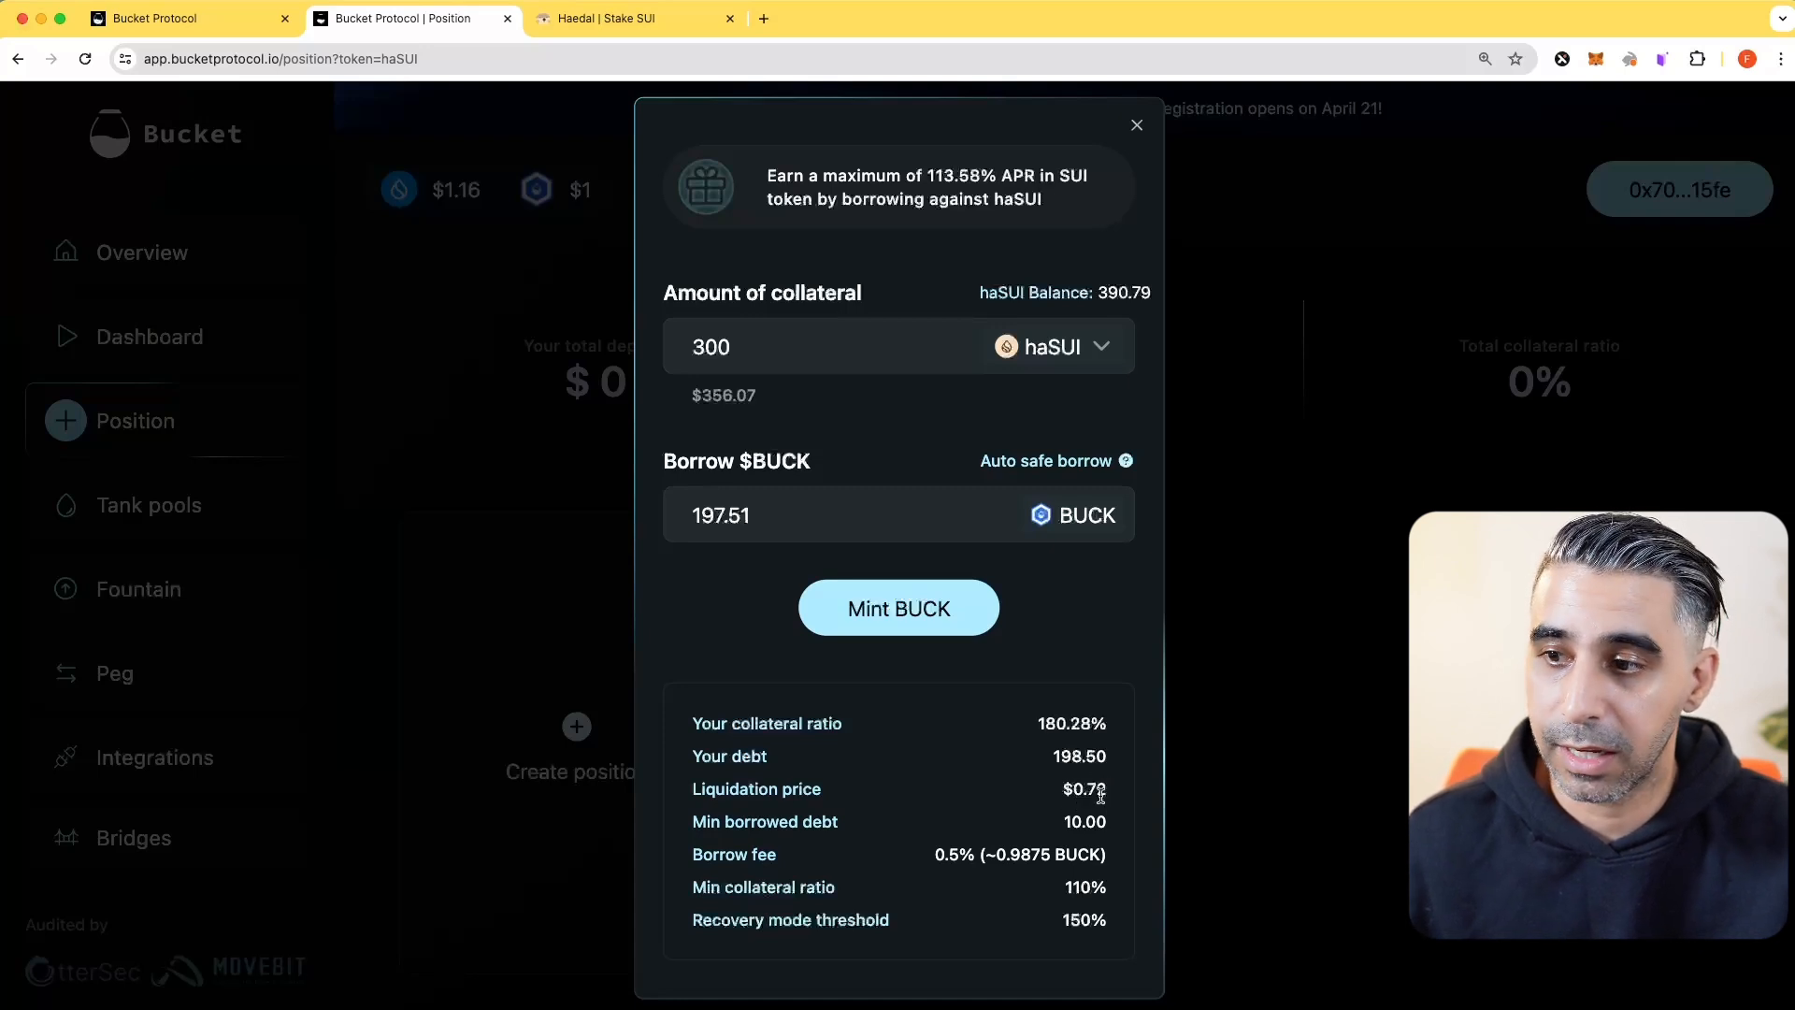
Step: Mint BUCK against 300 haSUI collateral, leaving 100.5 BUCK debt at 354% ratio
left_click(898, 606)
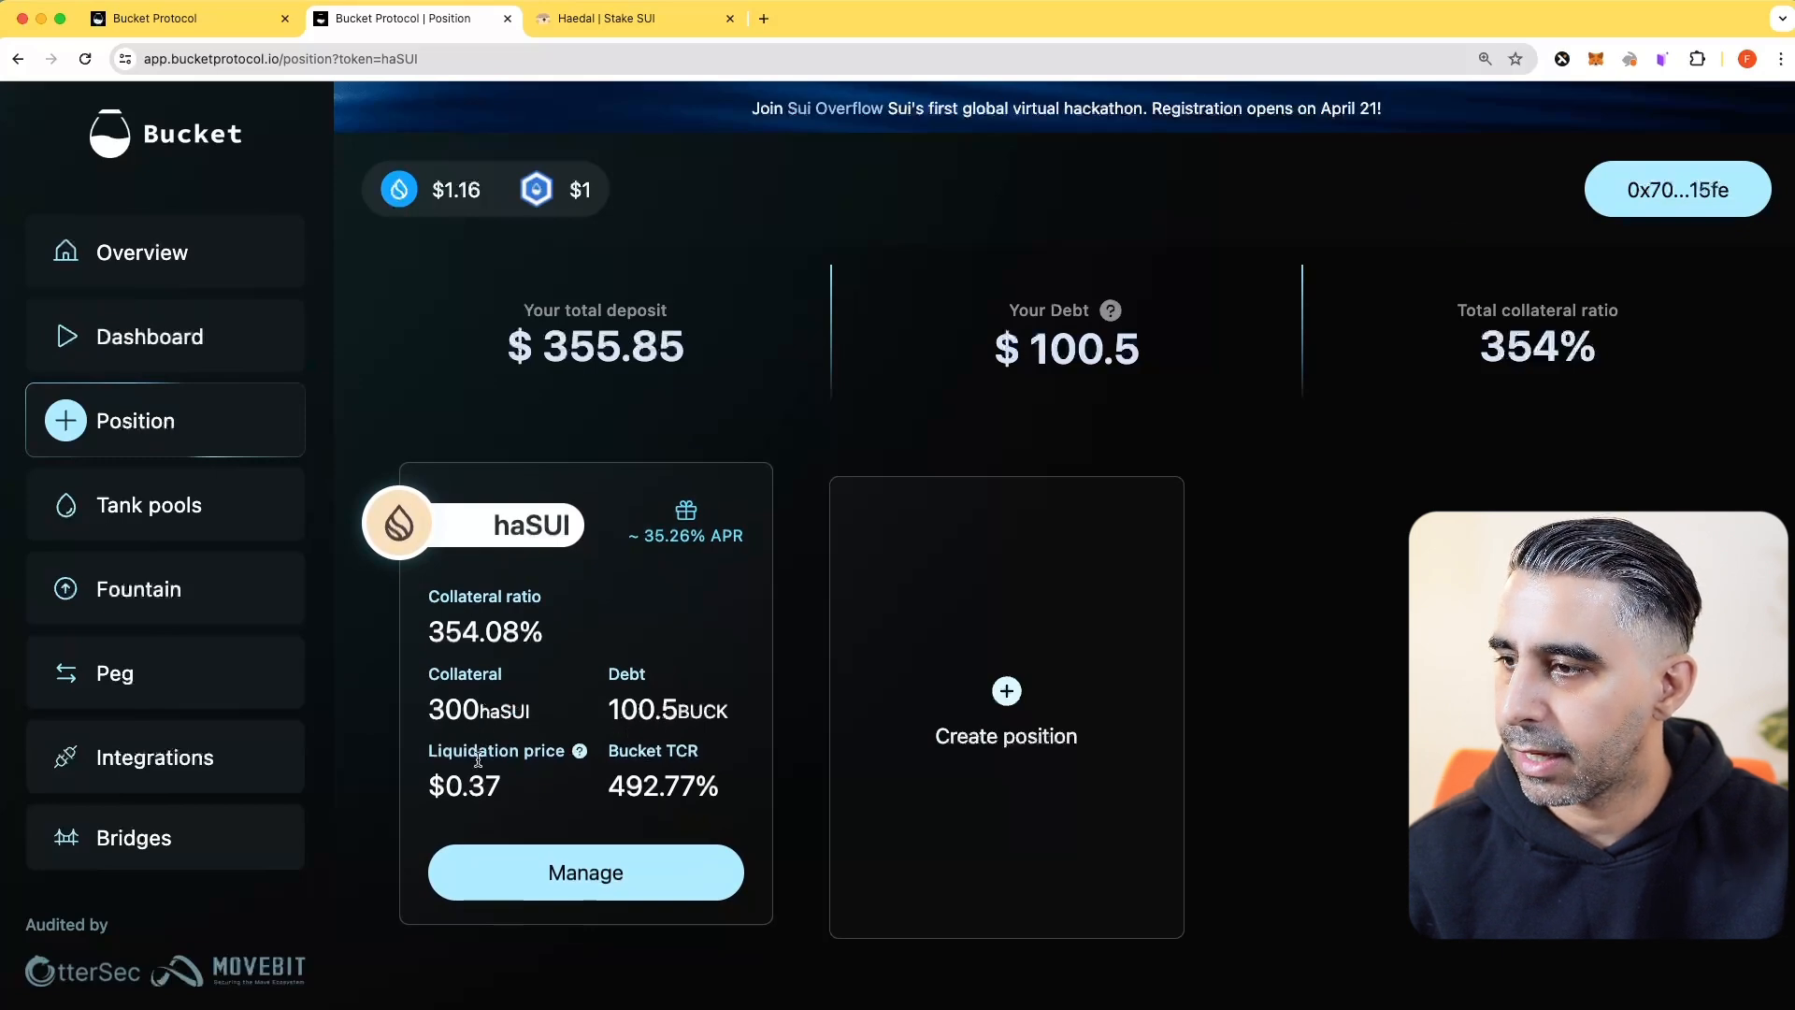
mouse_move(684, 560)
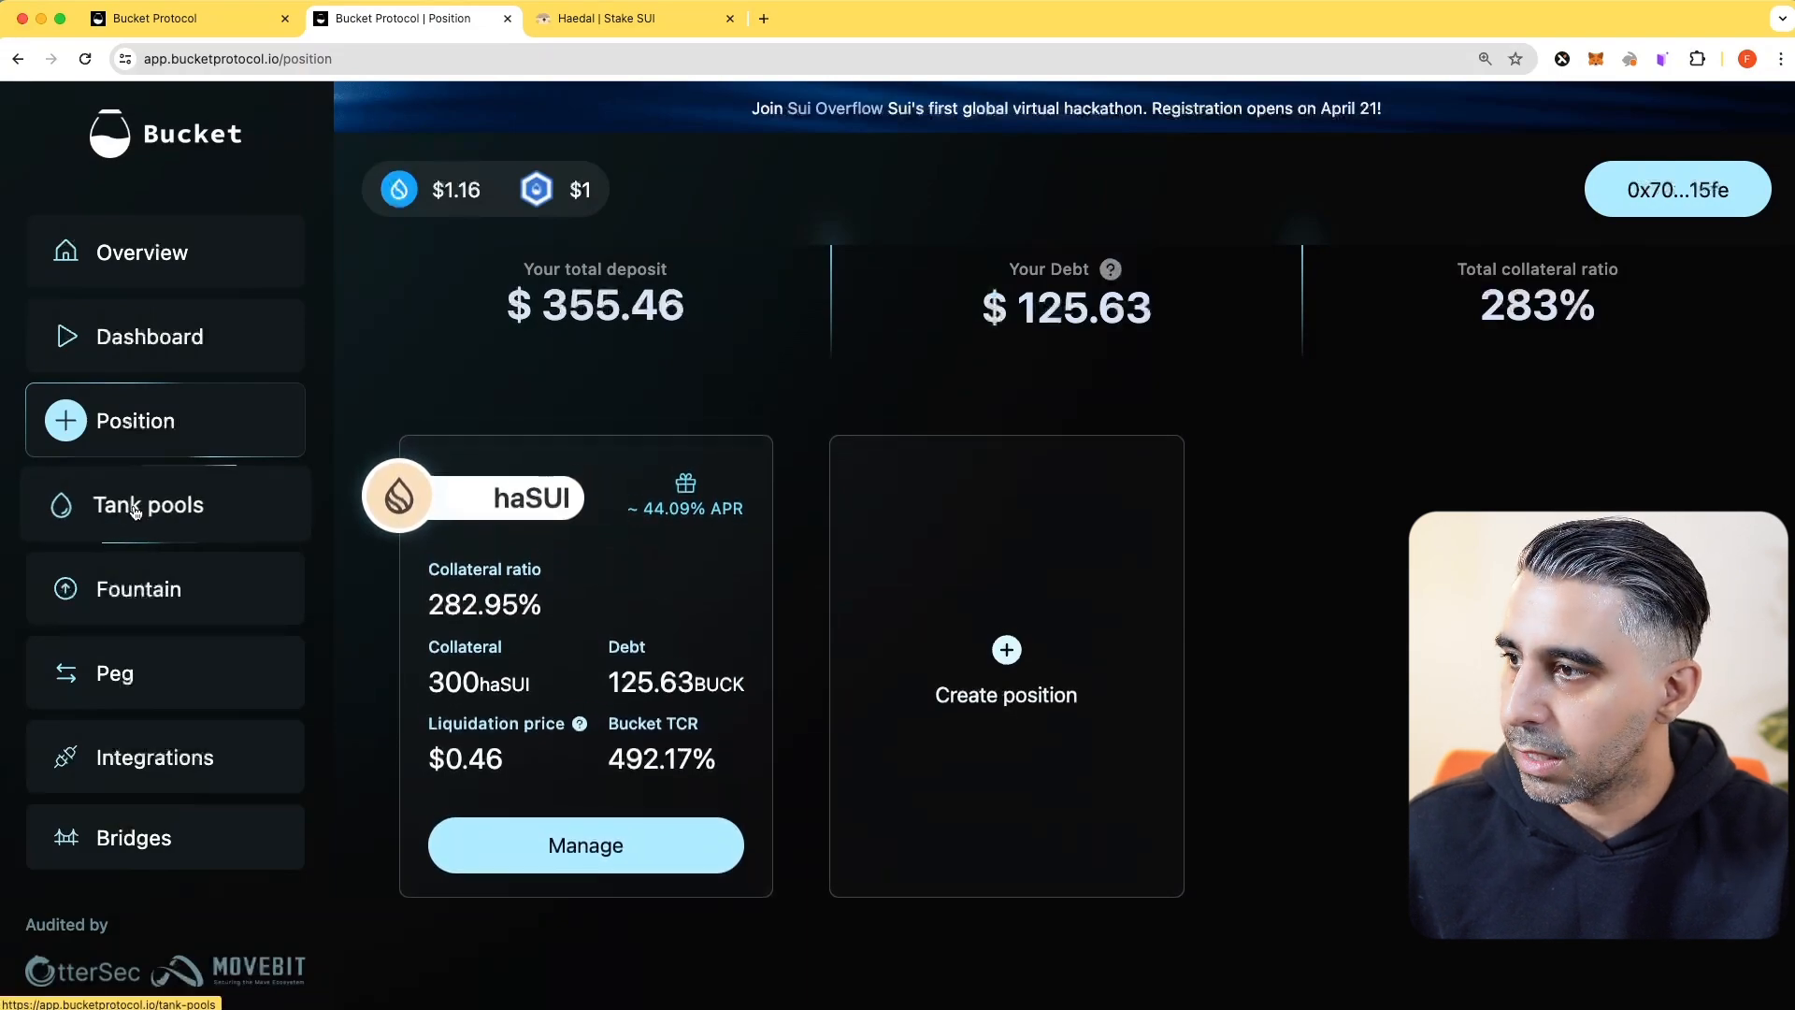
Step: View the haSUI Tank deposit dialog offering up to 125 BUCK, then close it
left_click(148, 505)
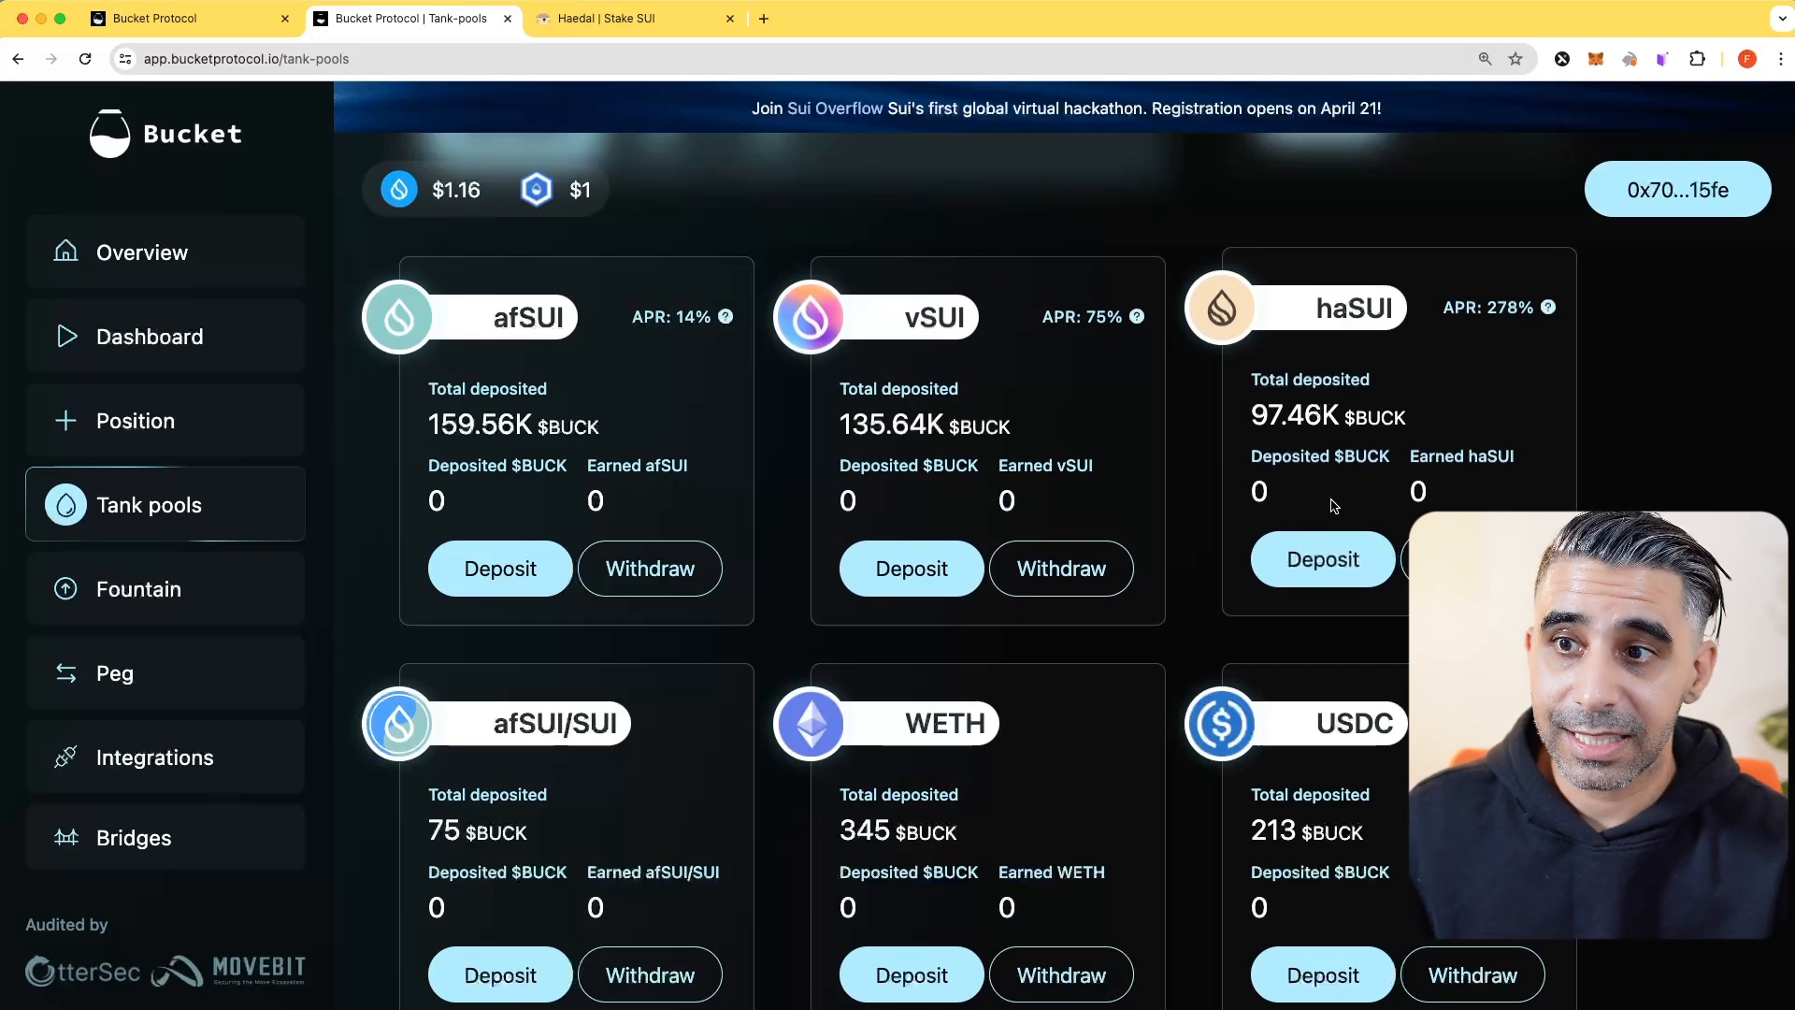
left_click(1322, 559)
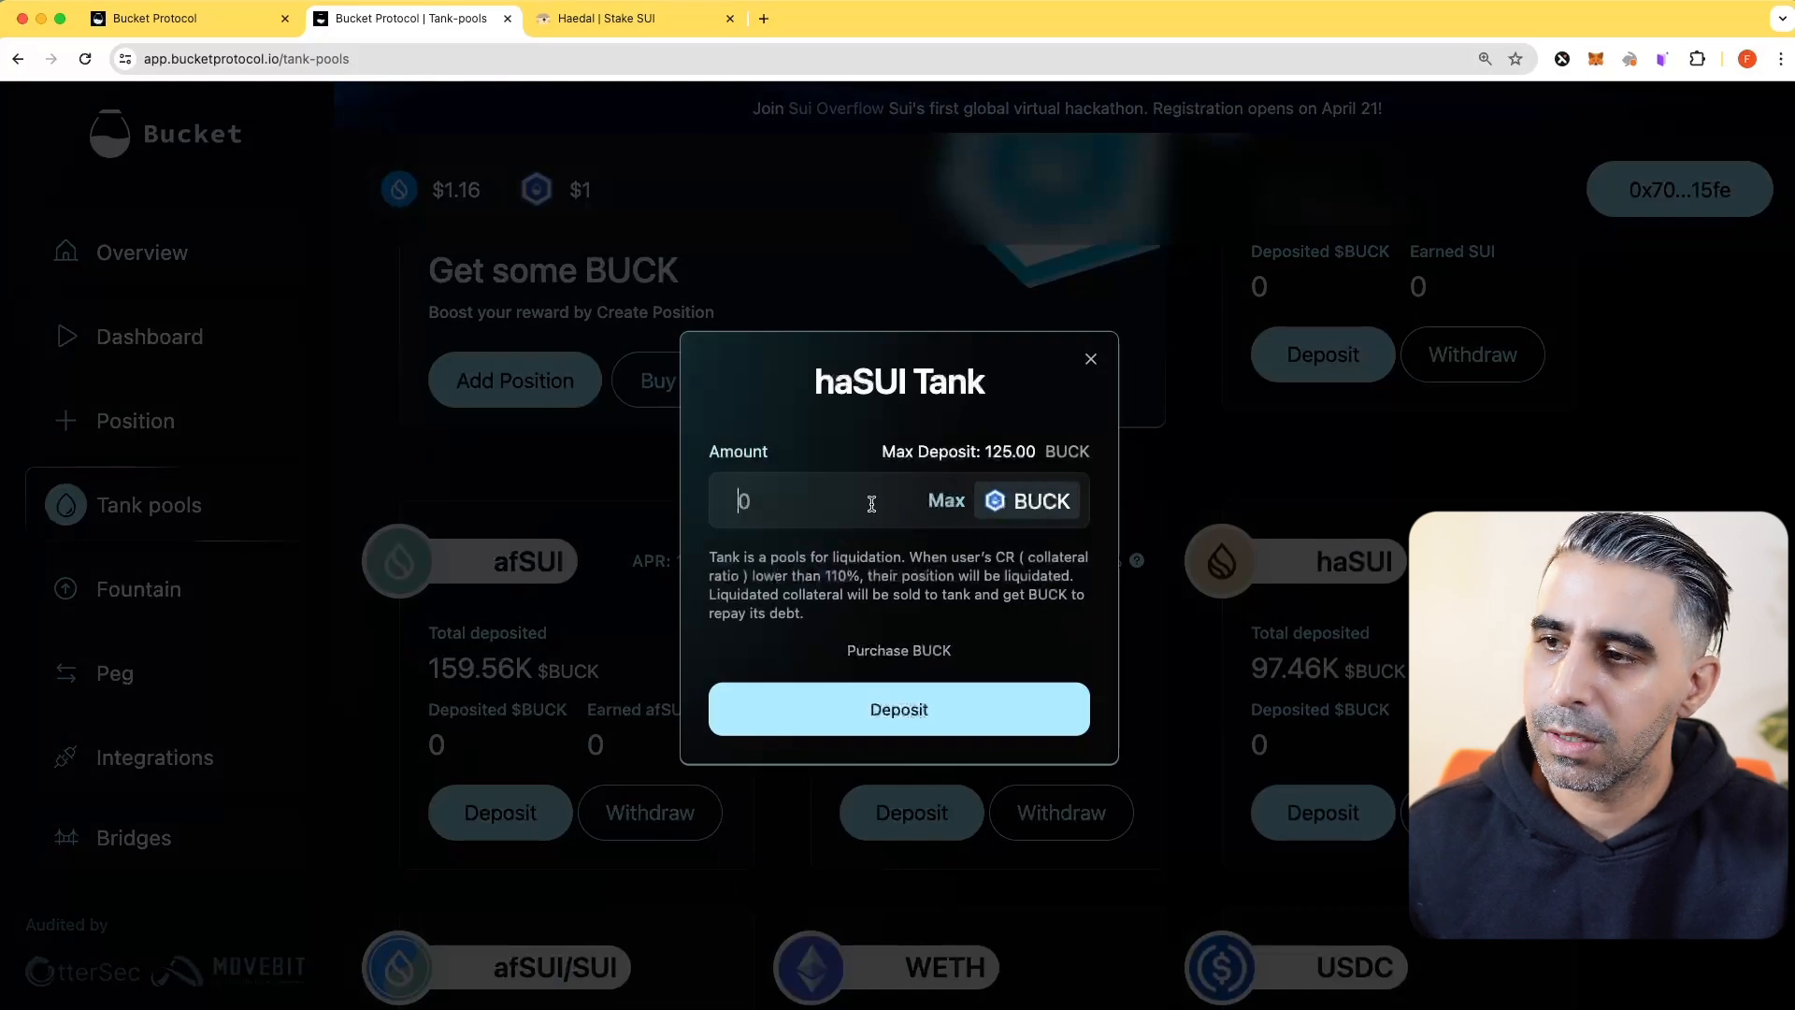
left_click(1088, 359)
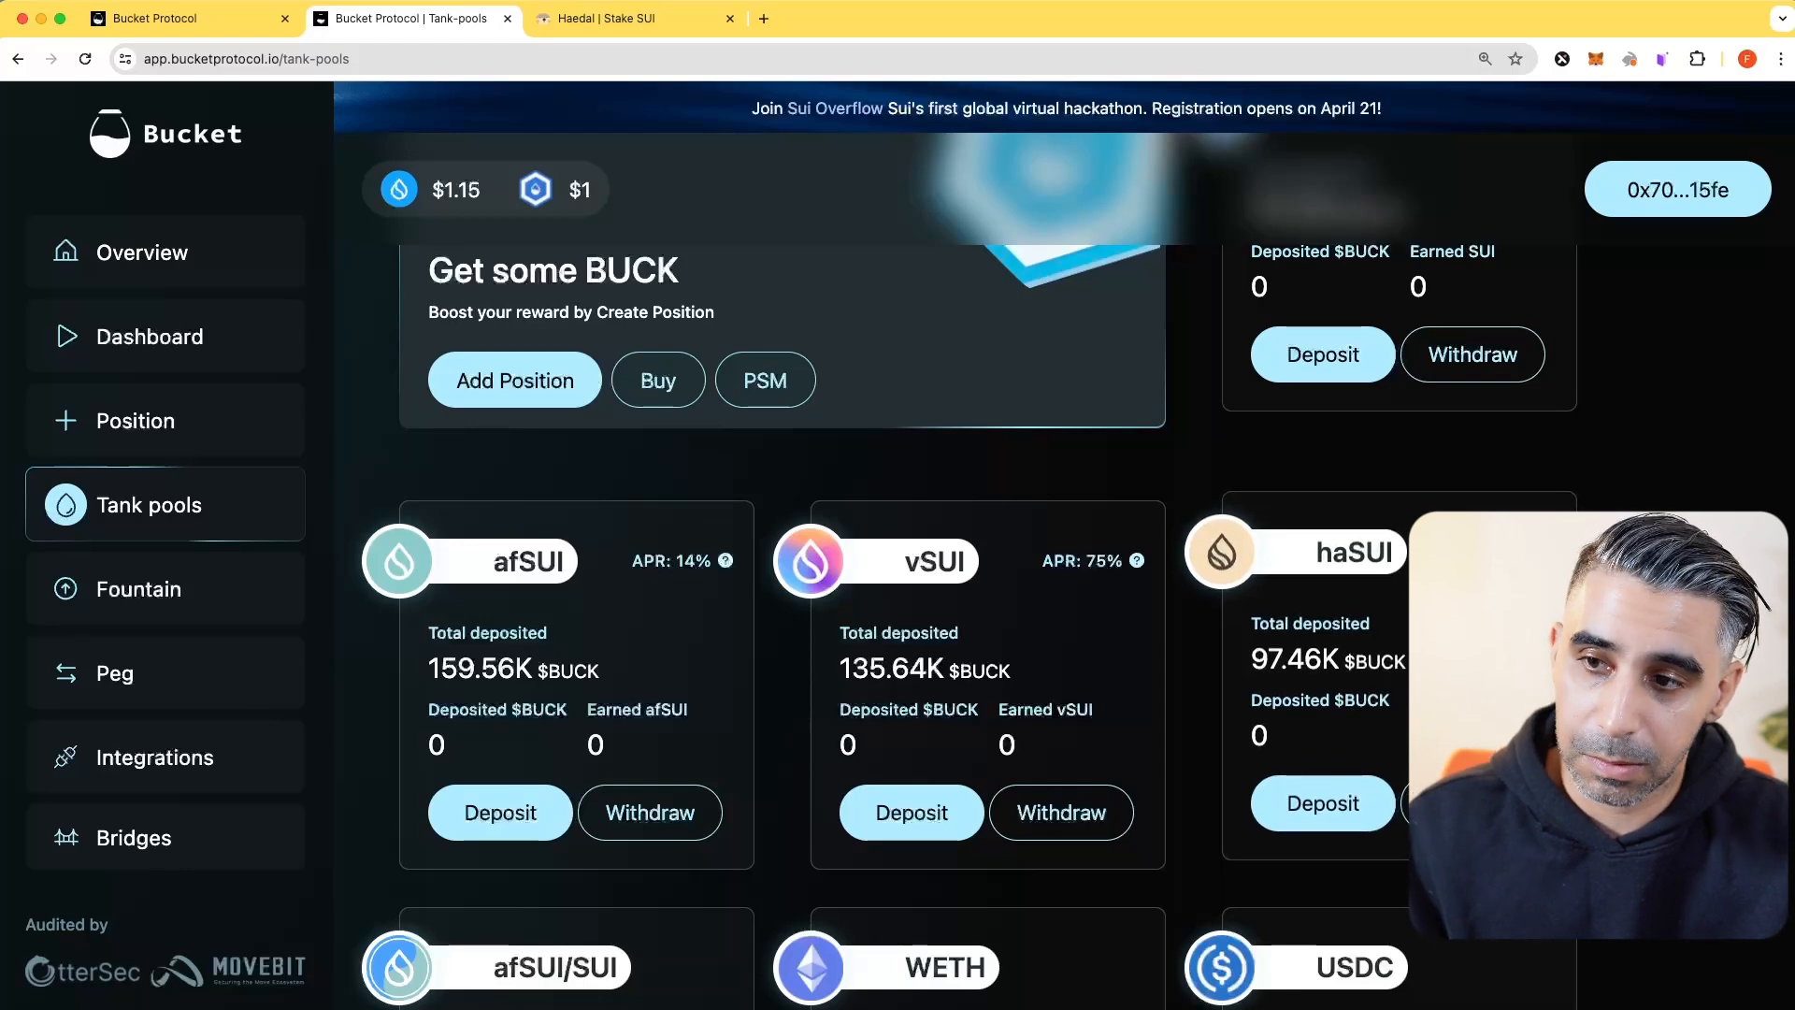
Step: Stake USDC + BUCK into the Cetus BUCK-USDC fountain for an LP value of 98.53
left_click(138, 589)
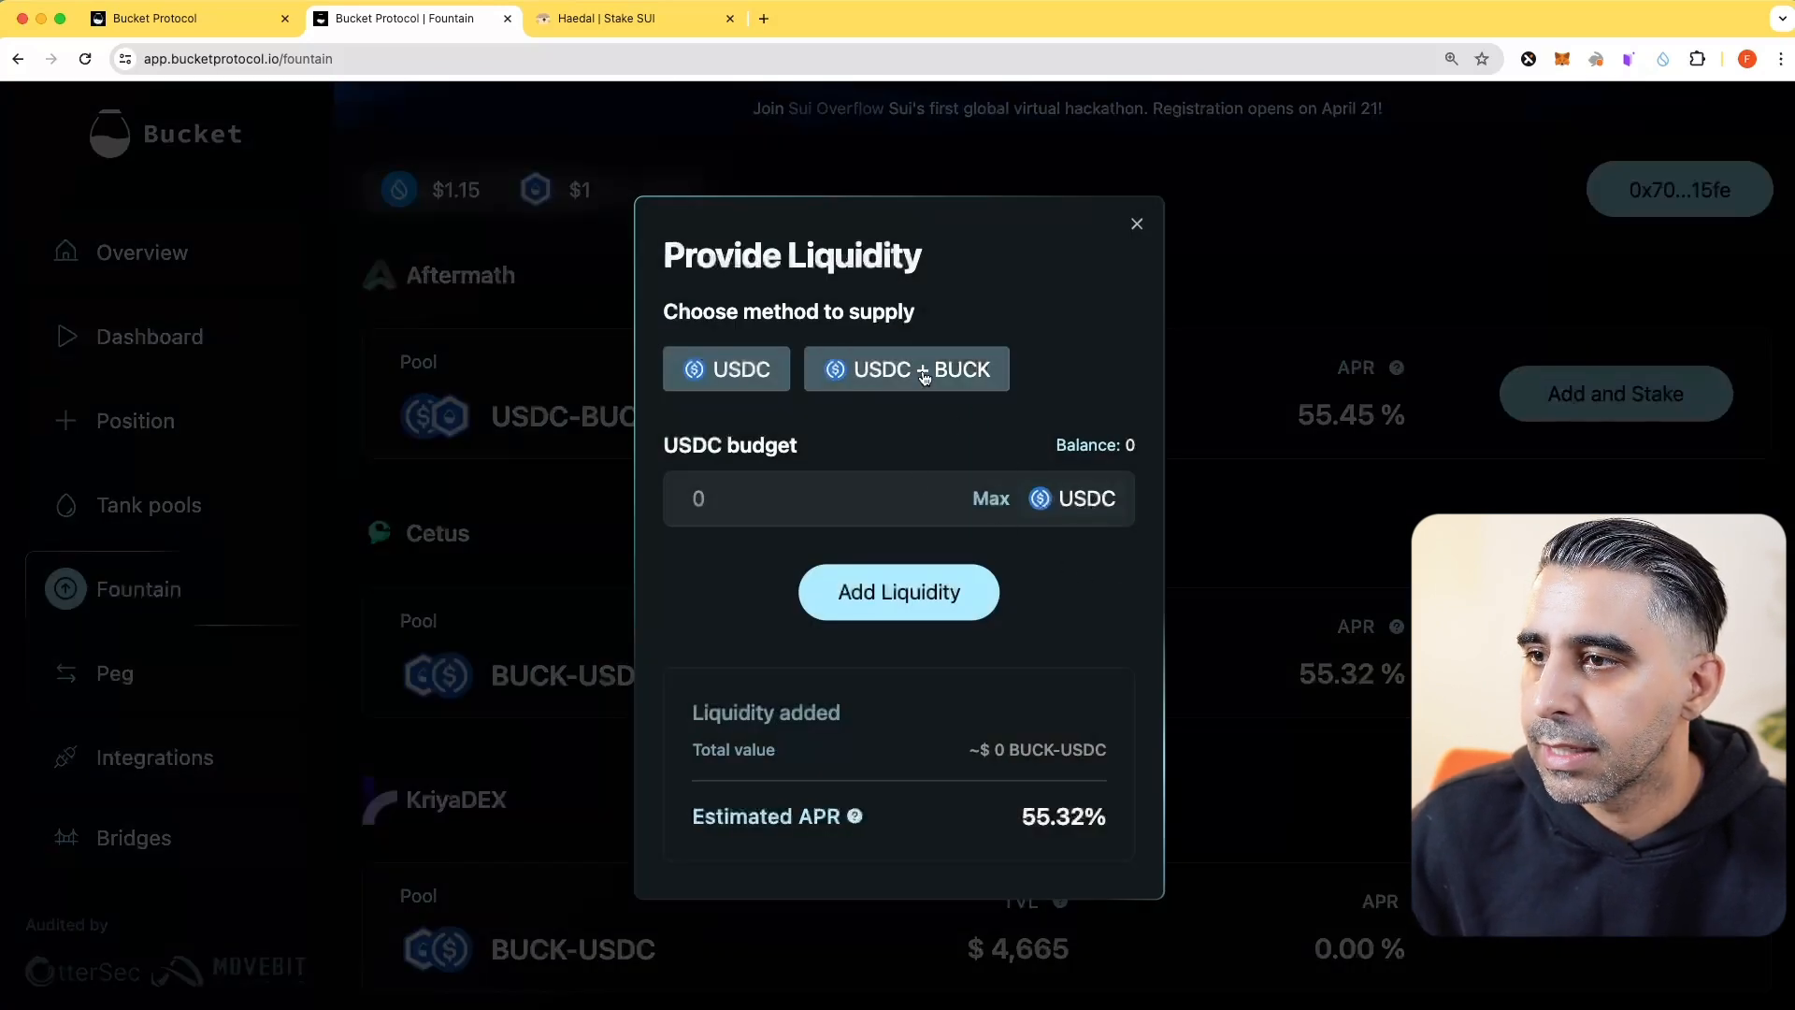
left_click(1136, 222)
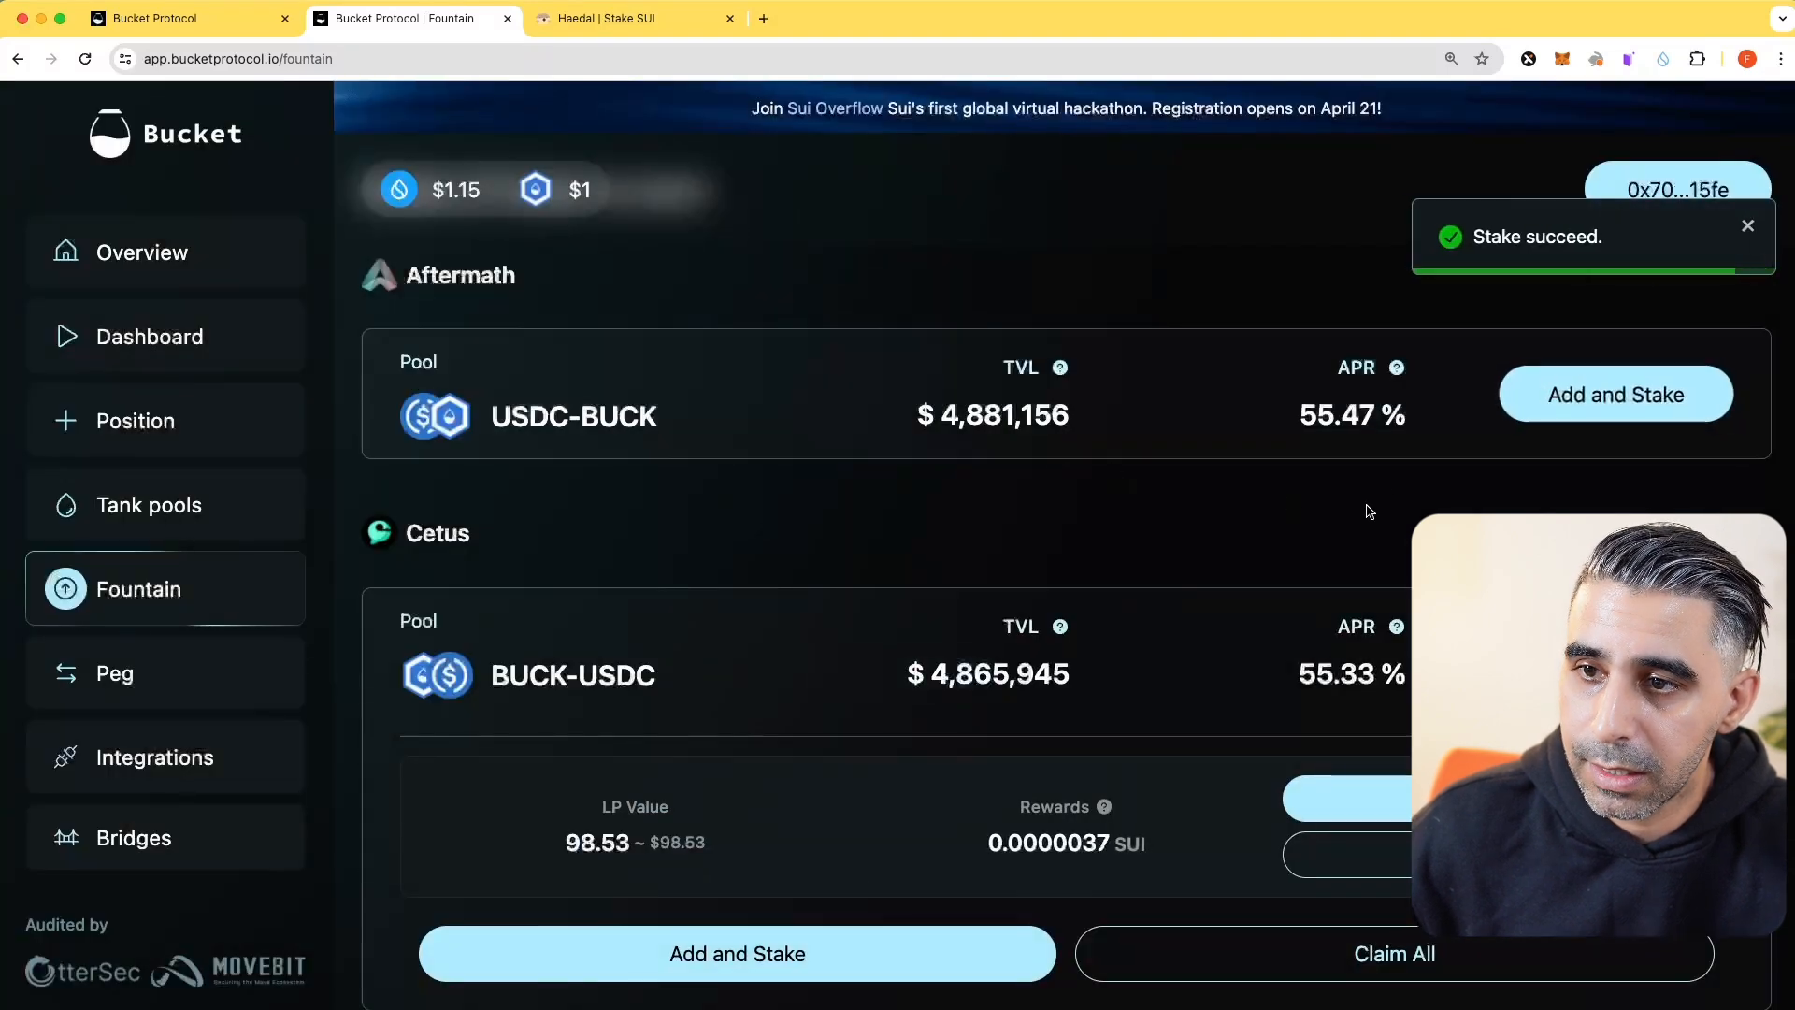
left_click(154, 758)
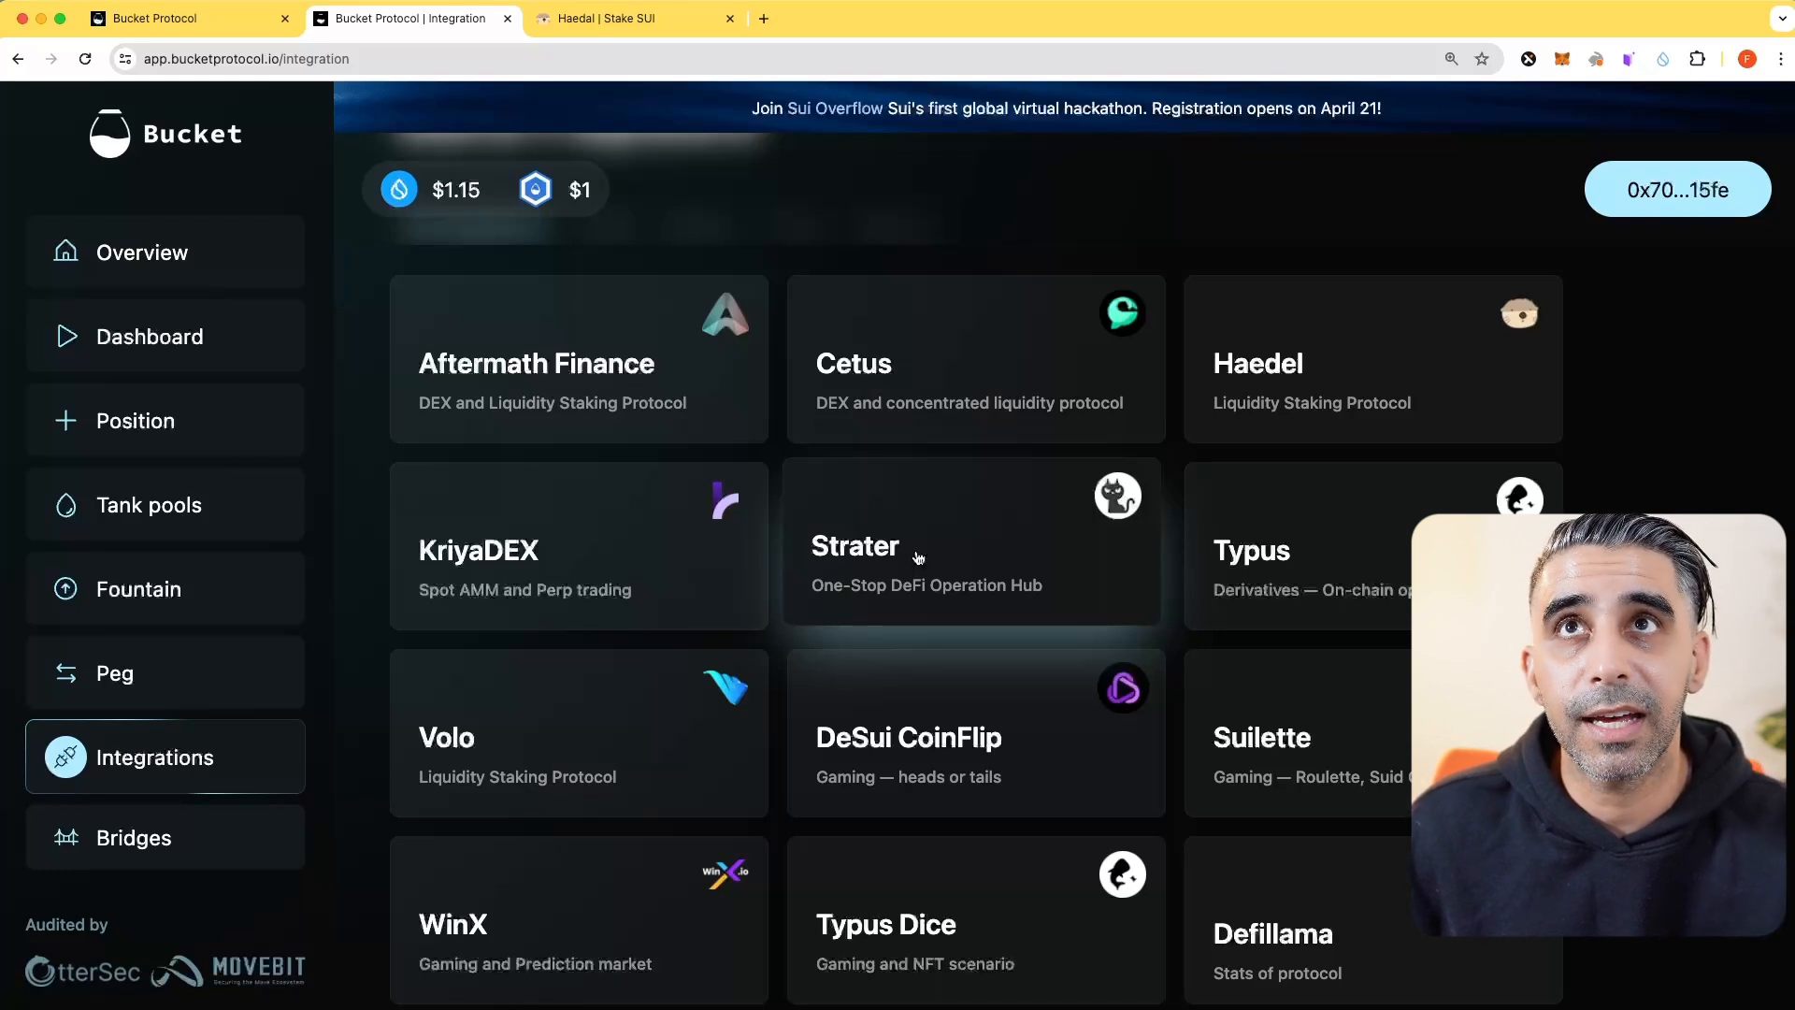